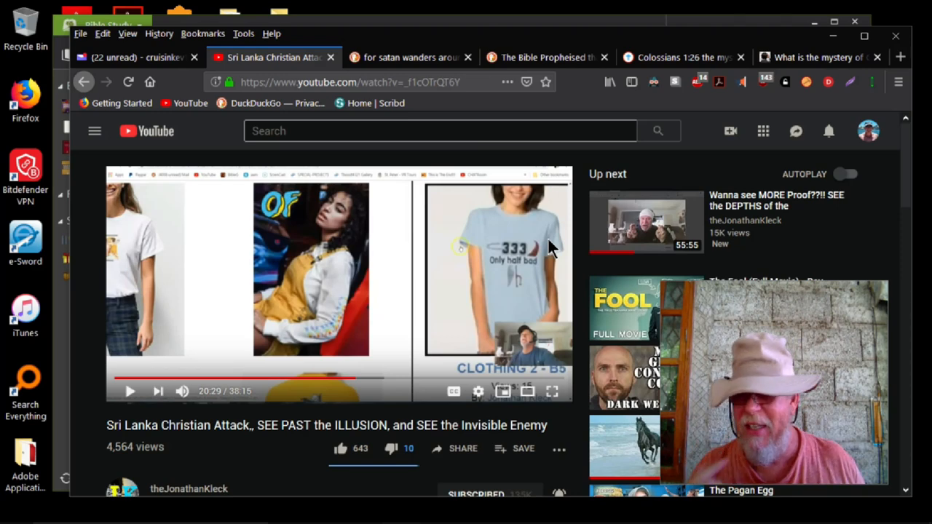
- Select the mystery-of-God article paragraphs and scroll through the passages on Christ and God's revealed Word
{"action": "left_click", "coordinate": [682, 58]}
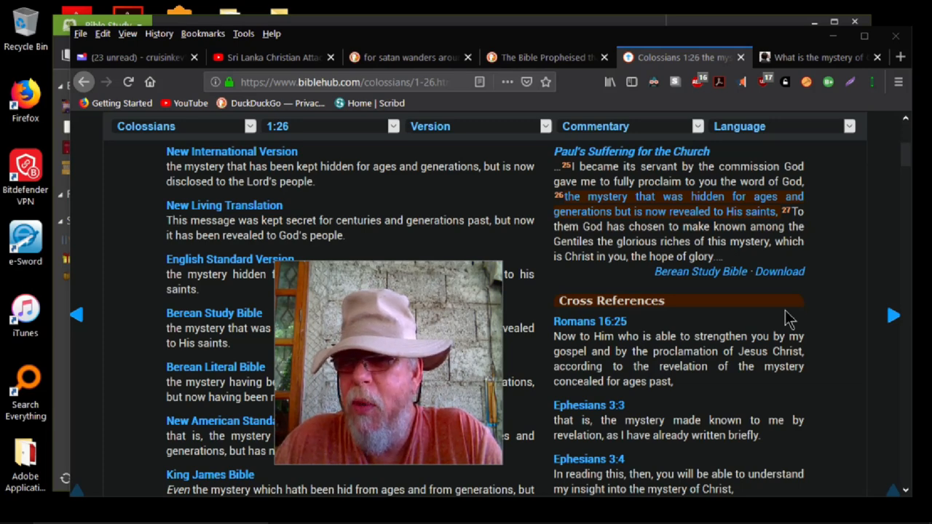
{"action": "left_click", "coordinate": [822, 56]}
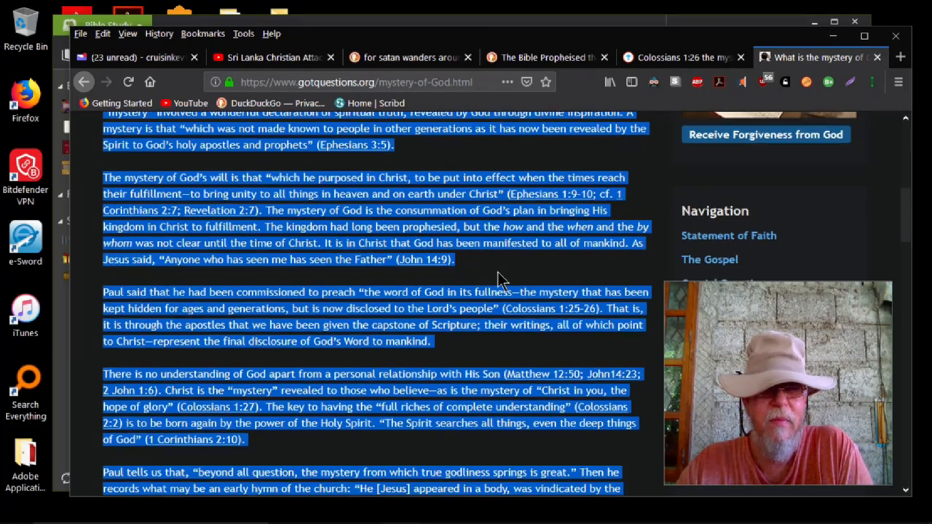
{"action": "scroll", "scroll_direction": "down", "scroll_amount": 3}
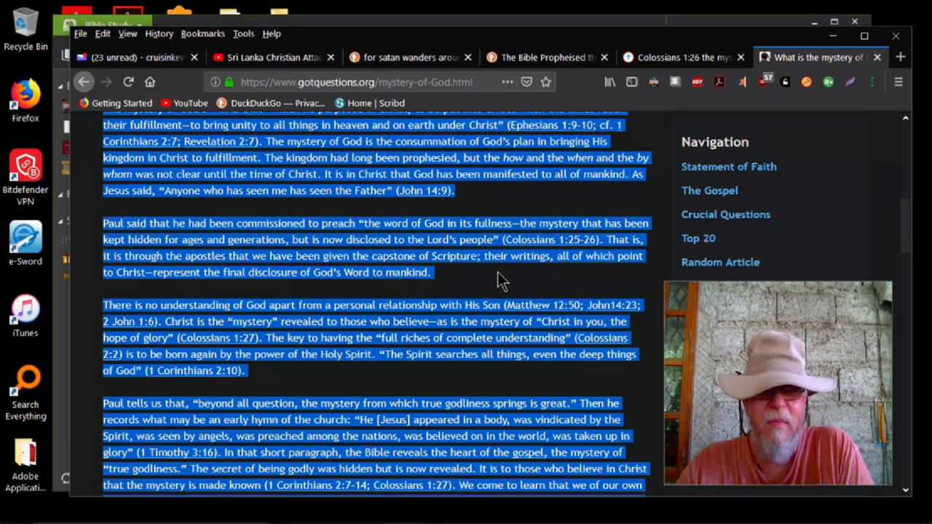
{"action": "scroll", "scroll_direction": "down", "scroll_amount": 3}
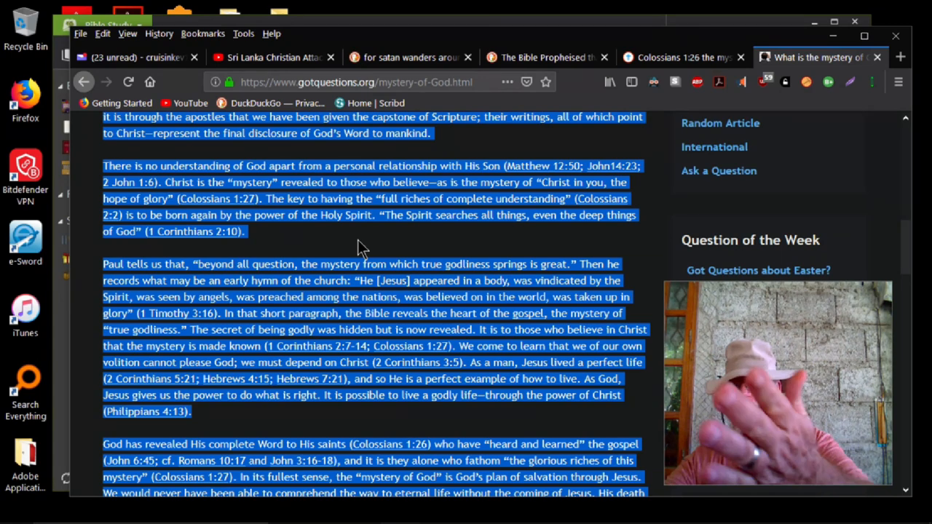
- Scroll to the article's closing paragraph on salvation through Jesus and the Recommended Resource link
{"action": "scroll", "scroll_direction": "down", "scroll_amount": 3}
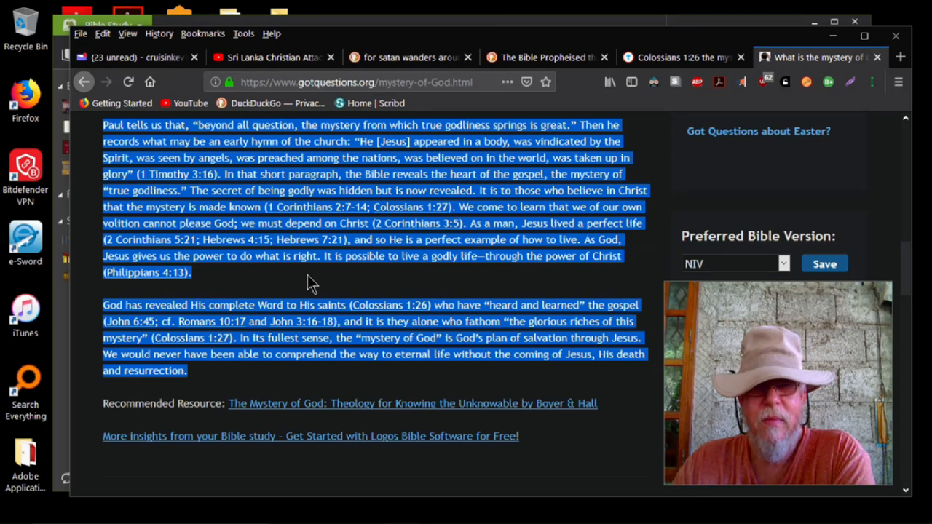
{"action": "mouse_move", "coordinate": [332, 284]}
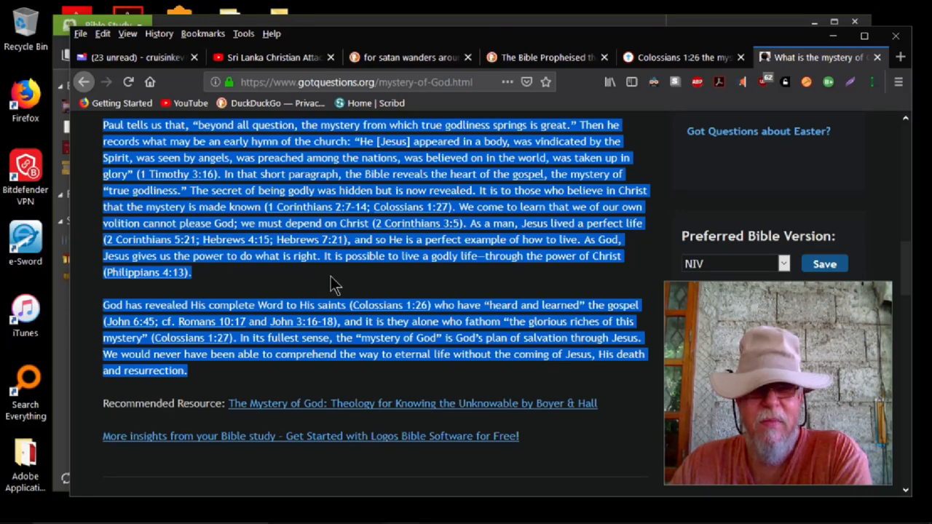
{"action": "mouse_move", "coordinate": [265, 379]}
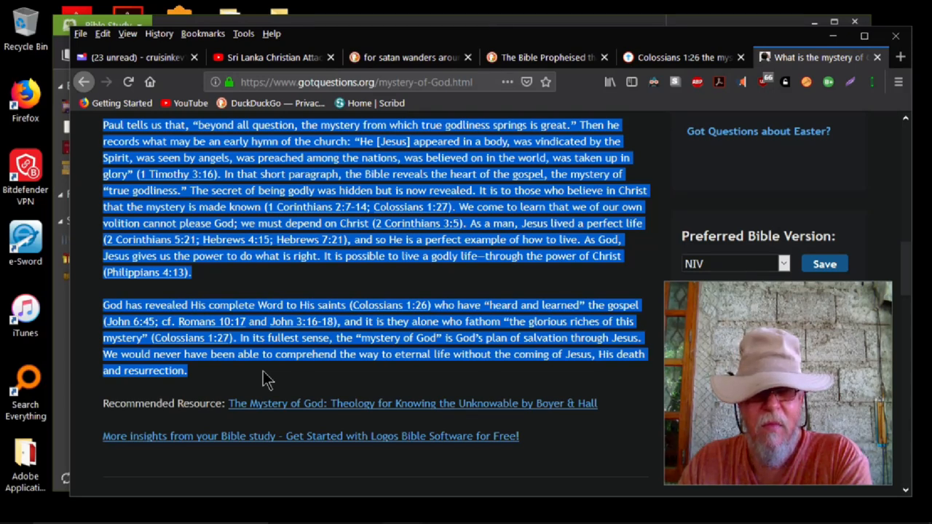